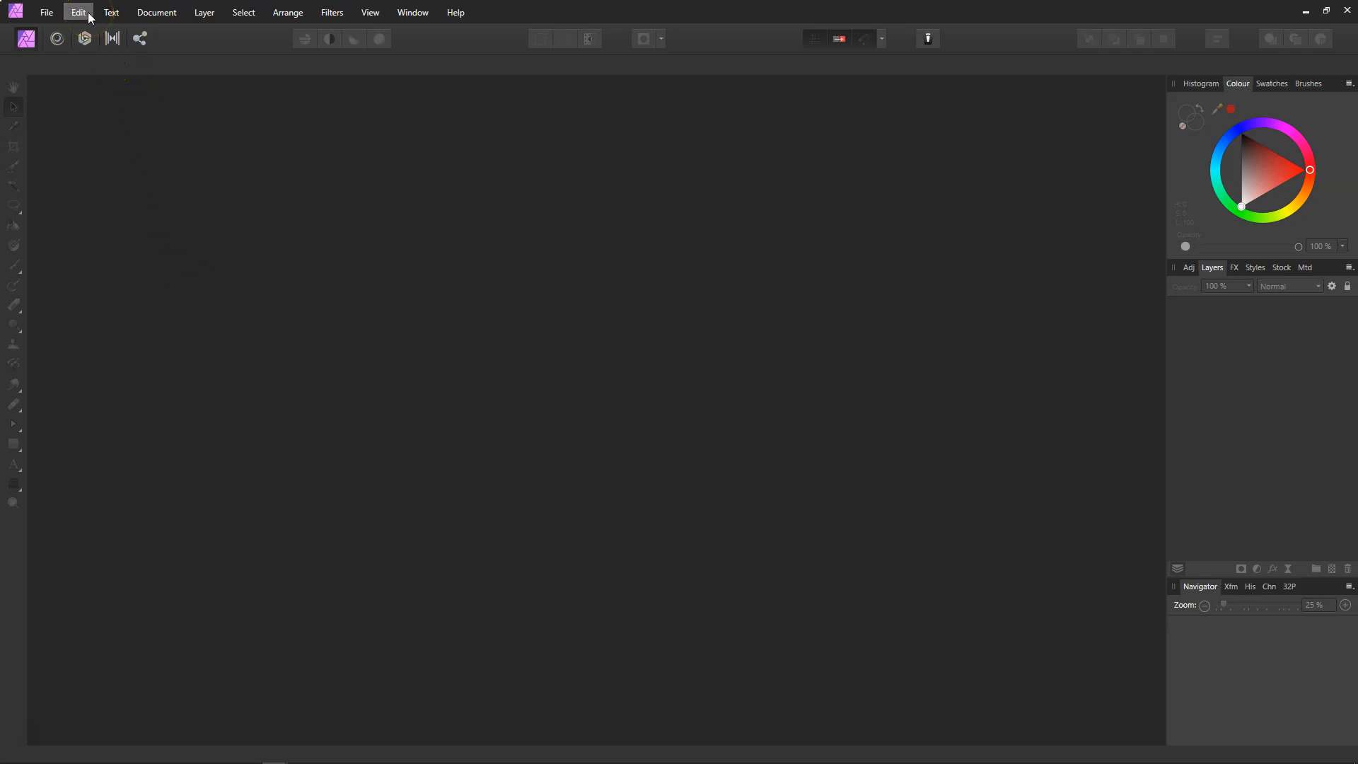
- Enable 'Import PSD smart objects where possible' in the General preferences
click(78, 12)
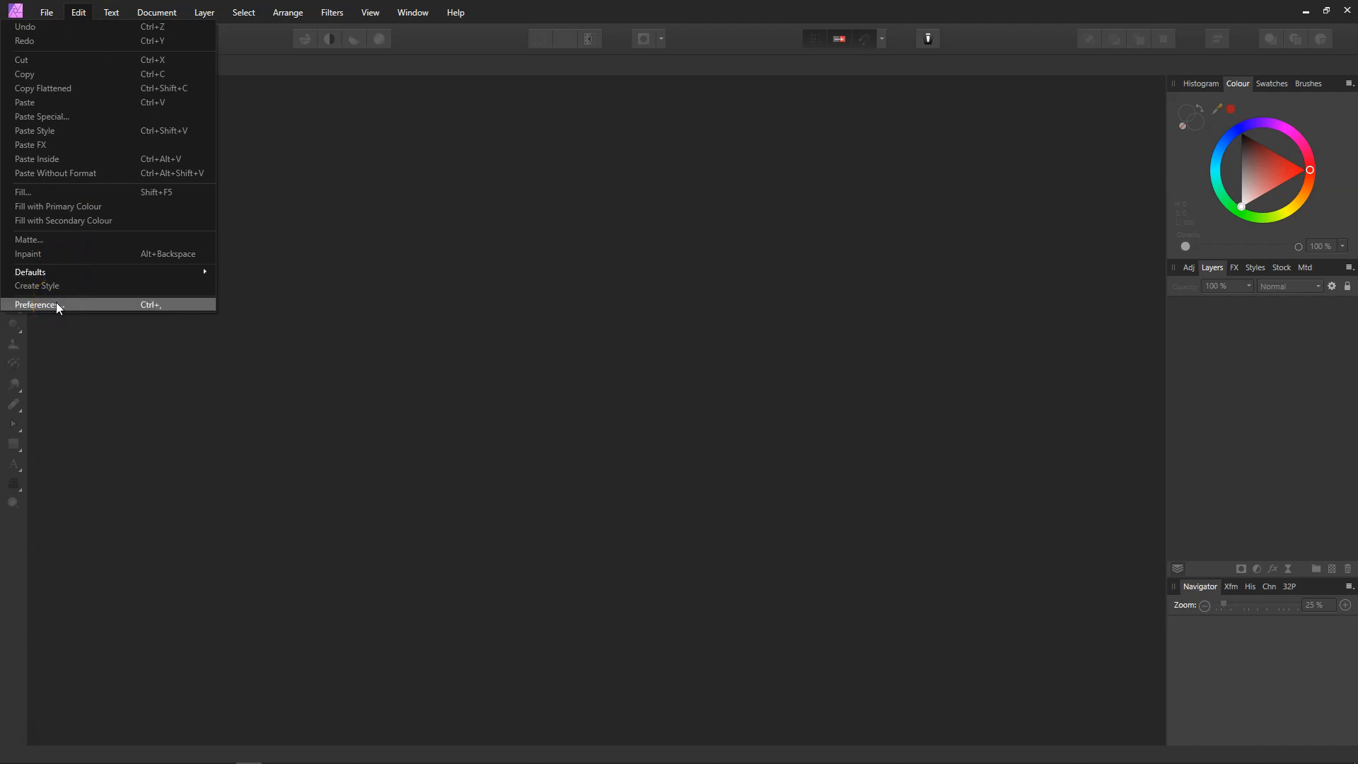
click(42, 304)
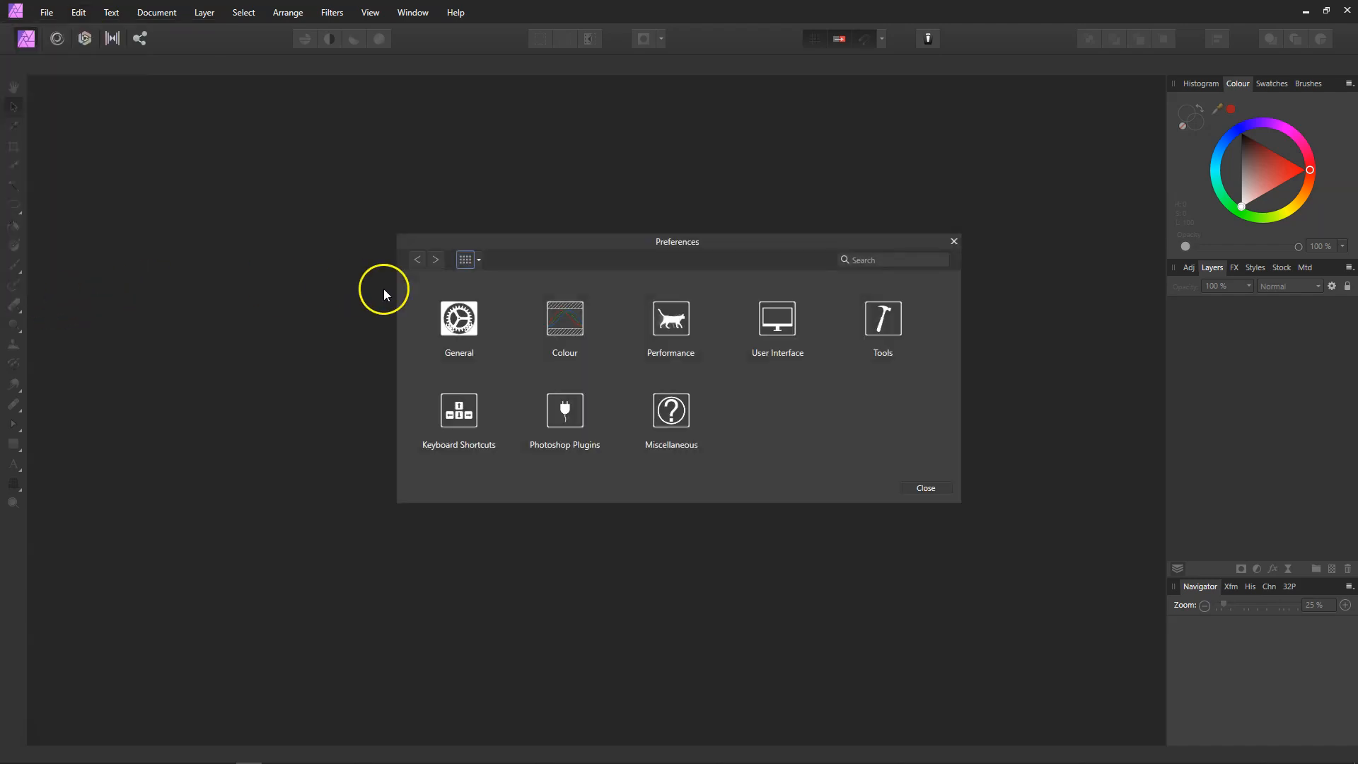
click(458, 319)
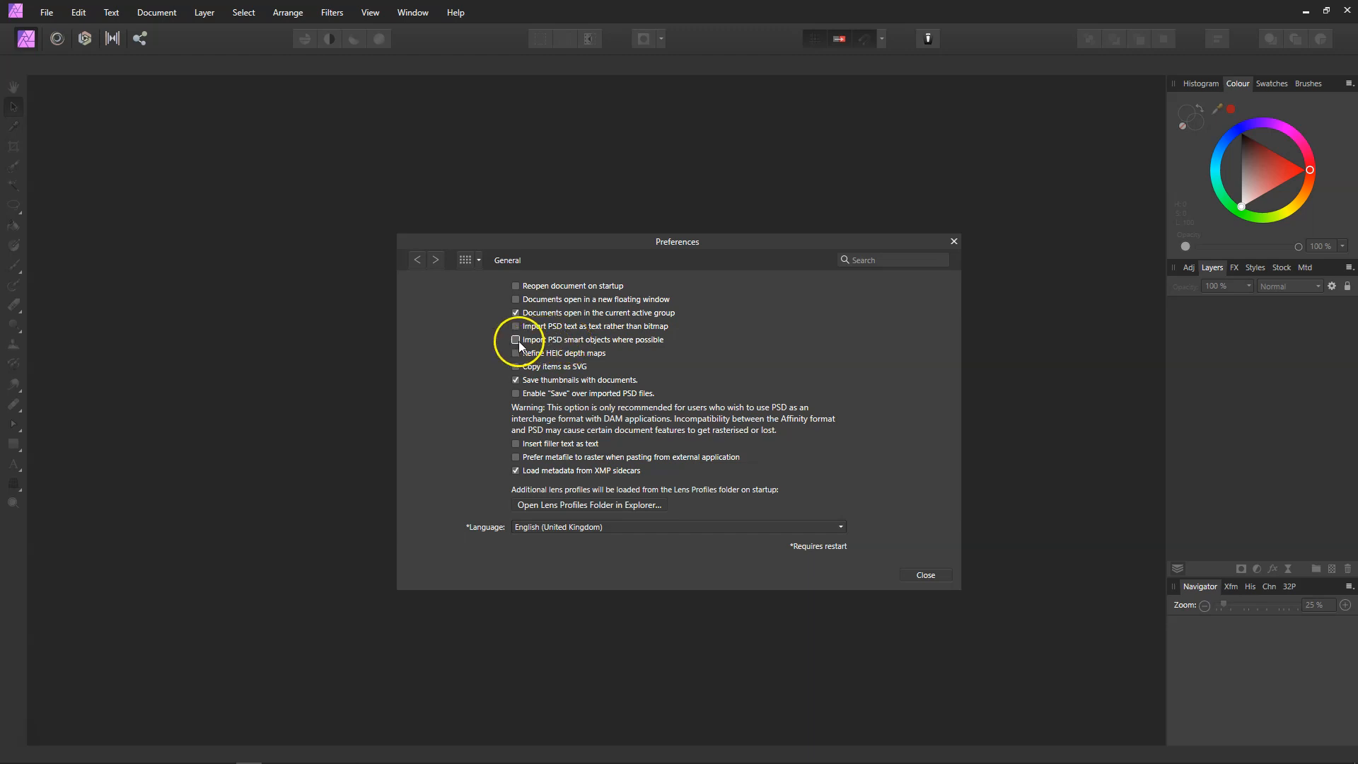
click(516, 339)
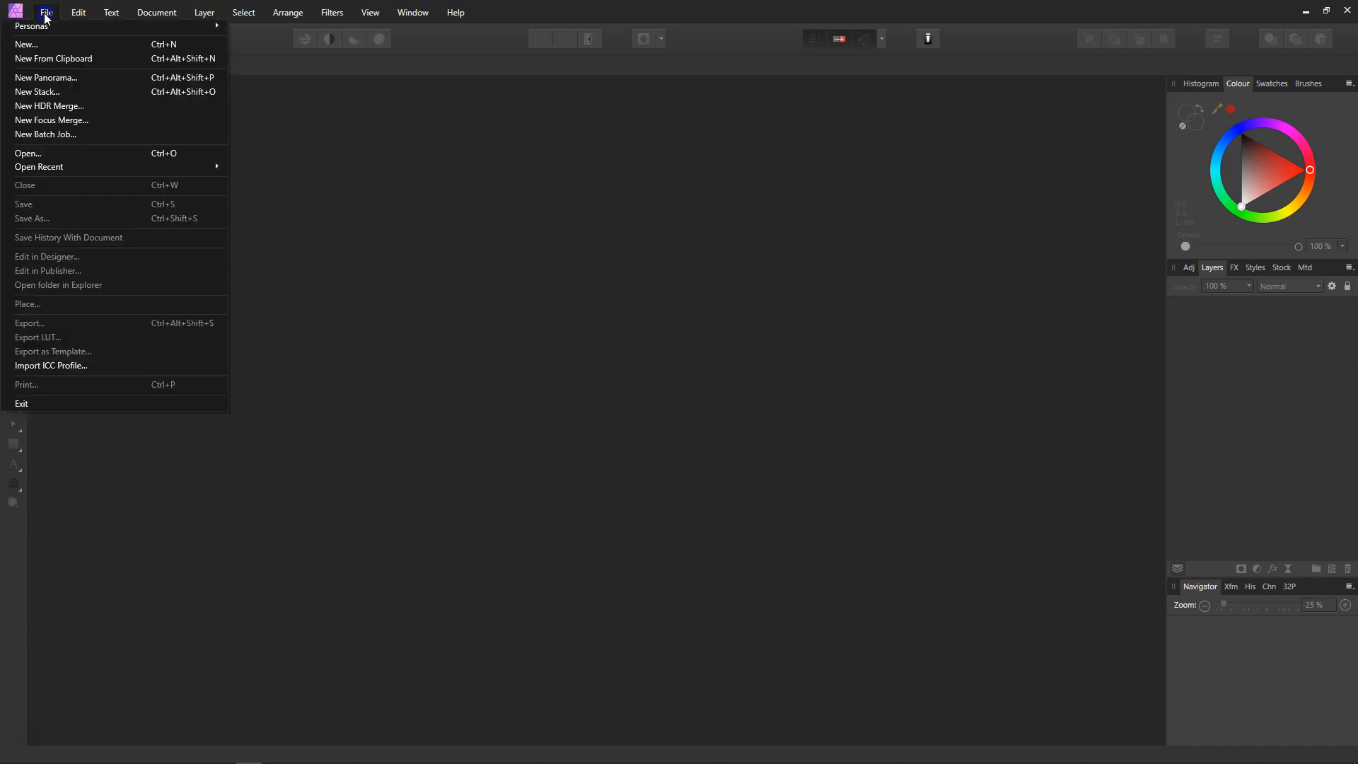
- Open the MockUp_1 file from the mockup_playing_cards_free folder
click(28, 153)
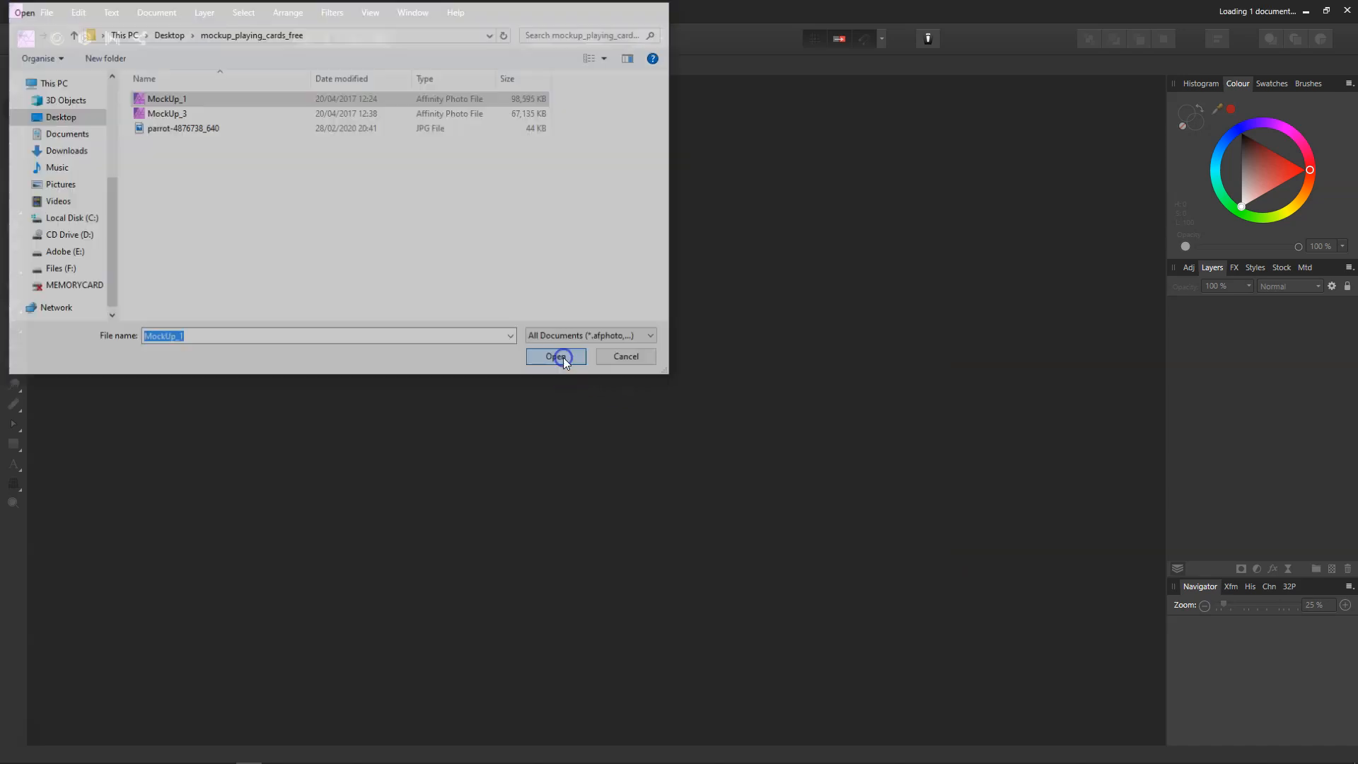
click(556, 356)
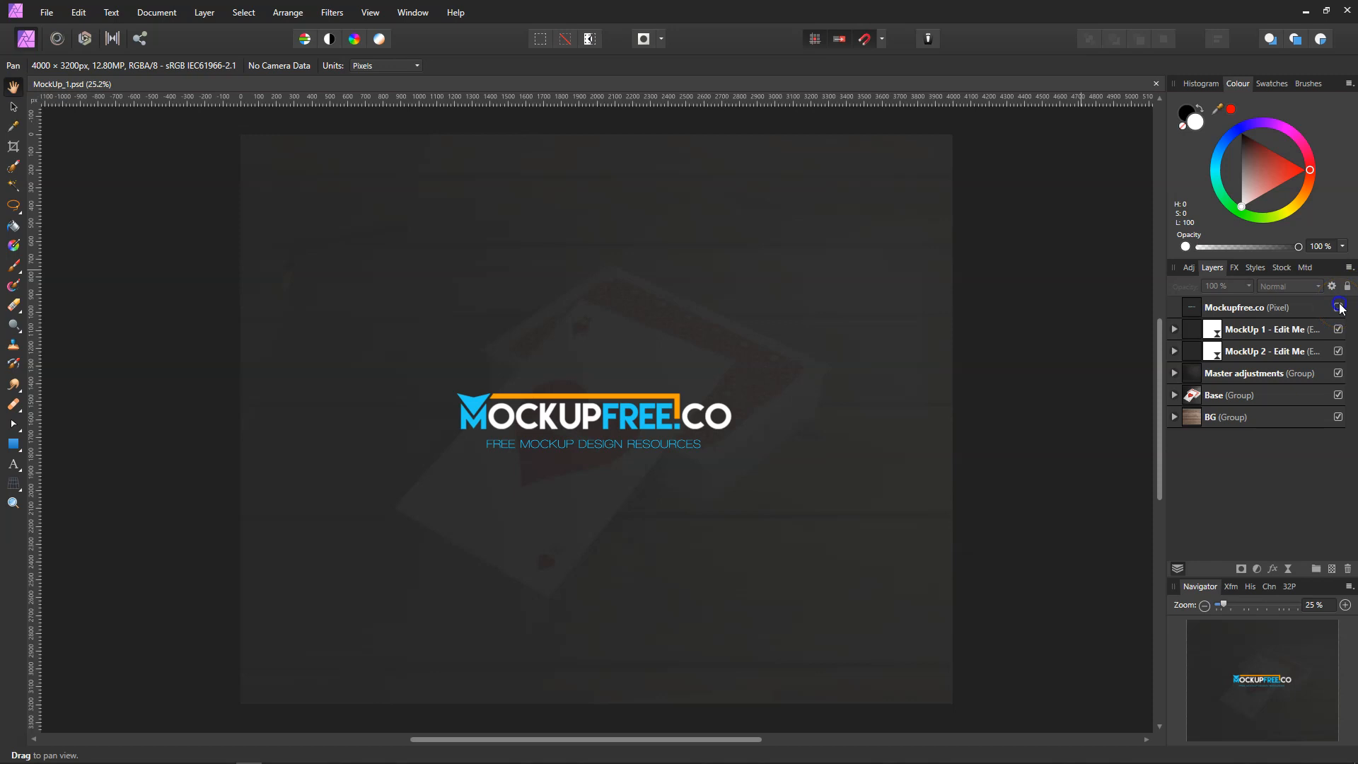
- Hide and remove the Mockupfree.co watermark layer, then expand the Base group
click(1338, 307)
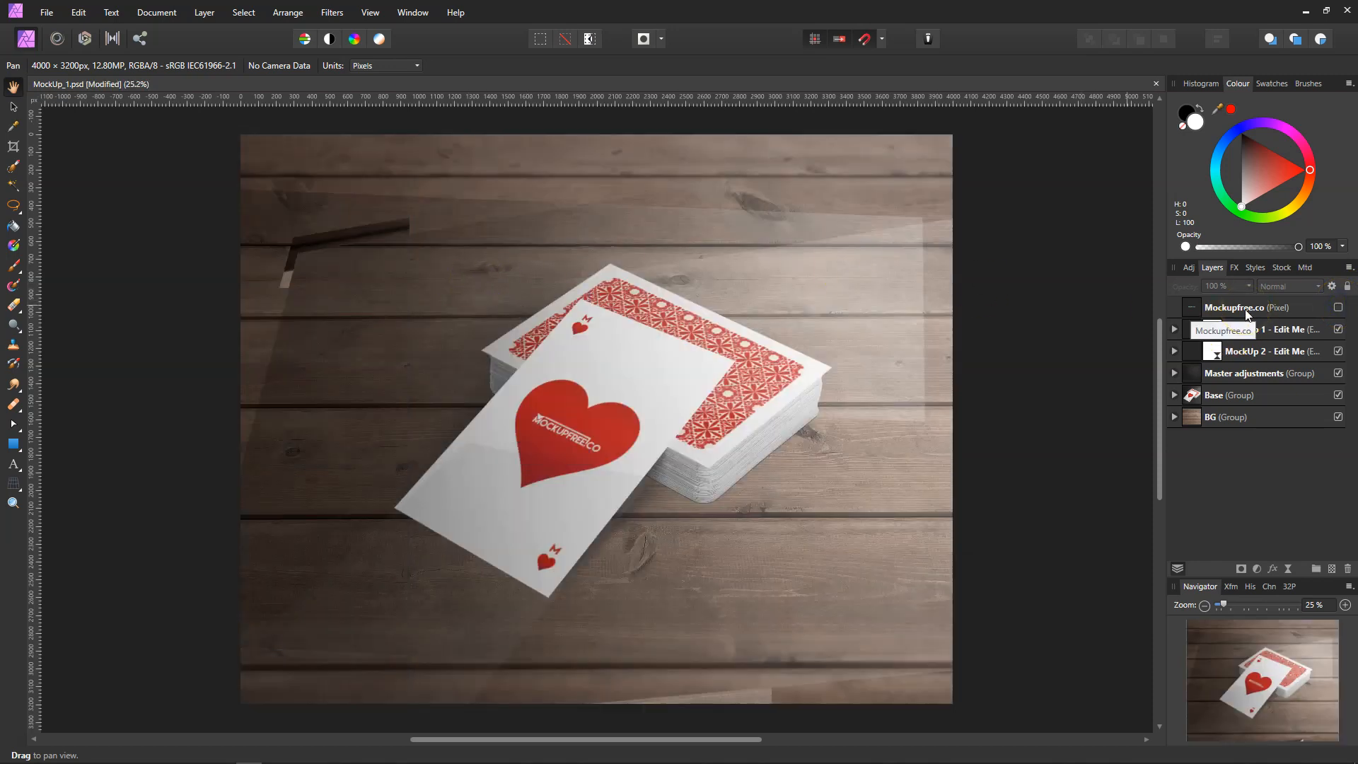
click(1248, 307)
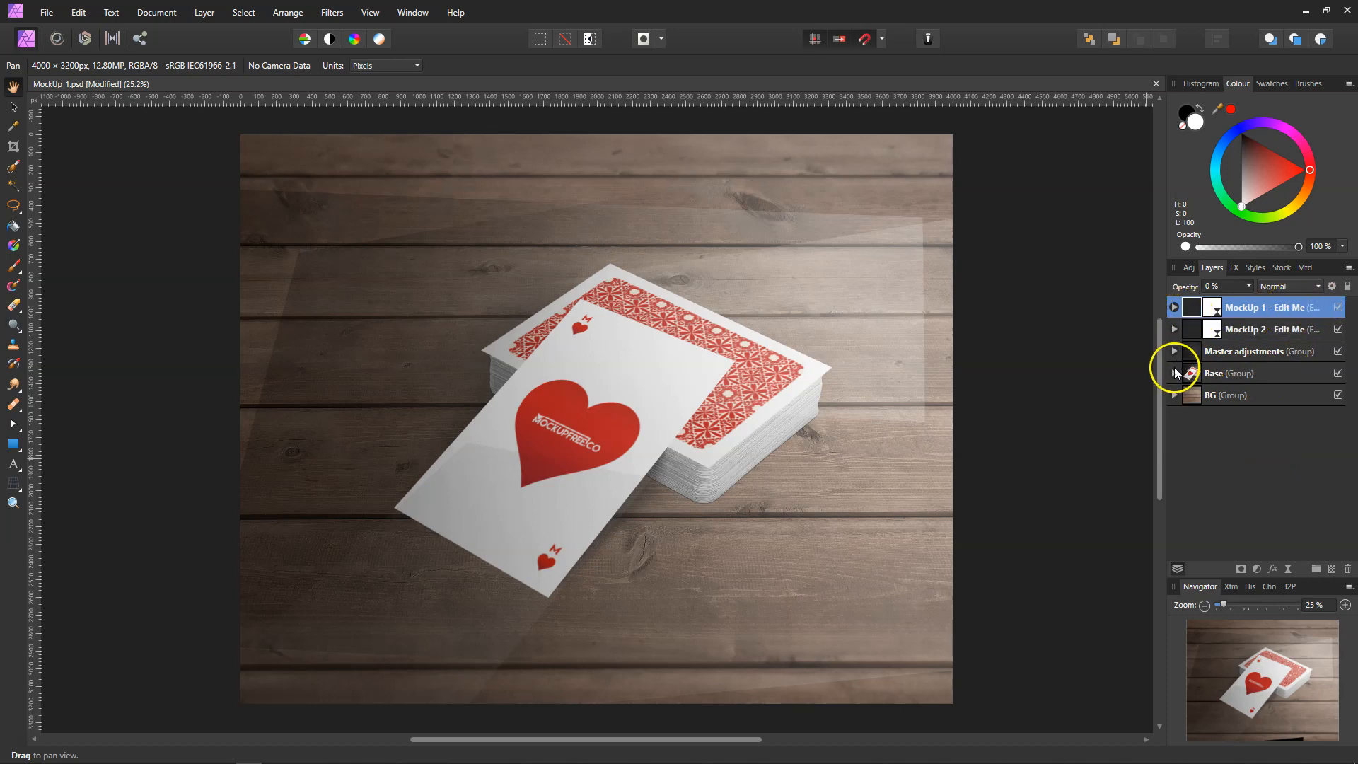
click(1174, 373)
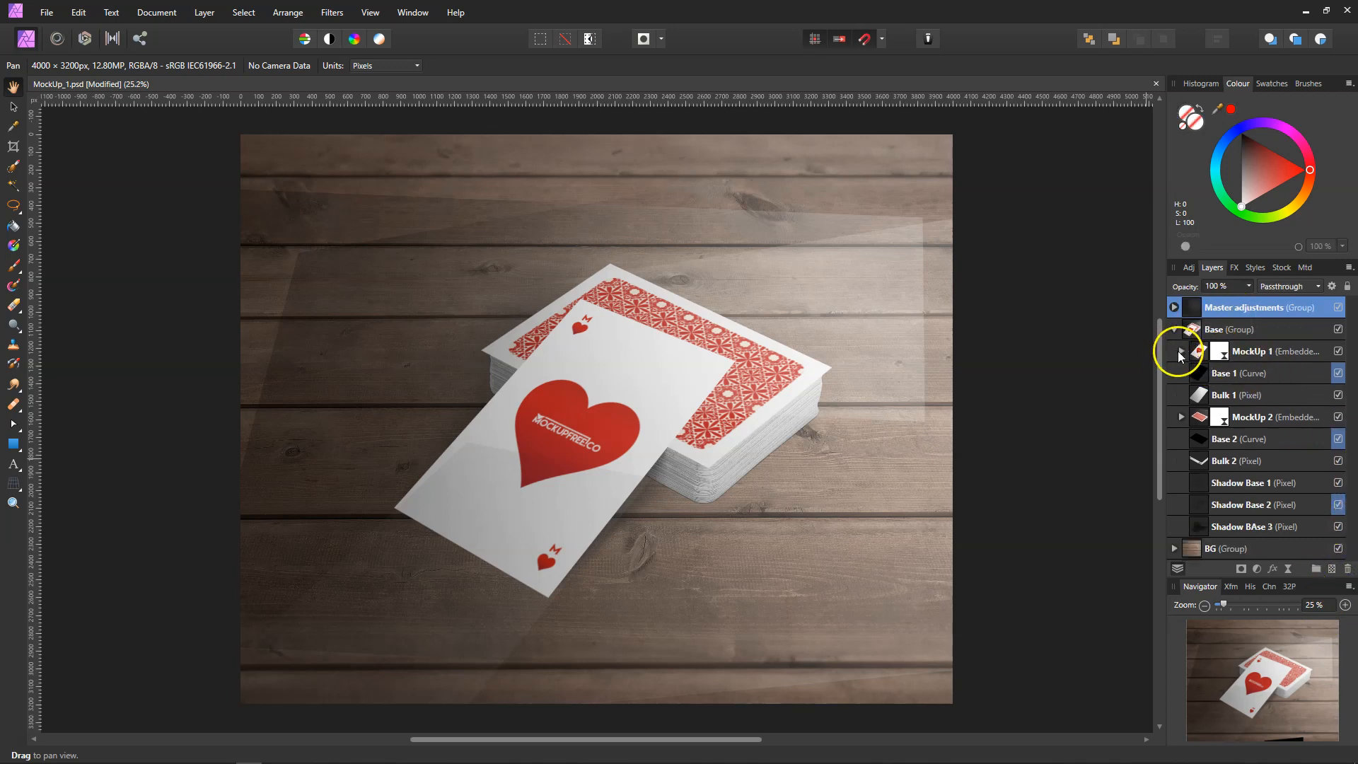
- Hide the Texture and Shadow overlays inside MockUp 1, then inspect MockUp 2's layers
click(1181, 351)
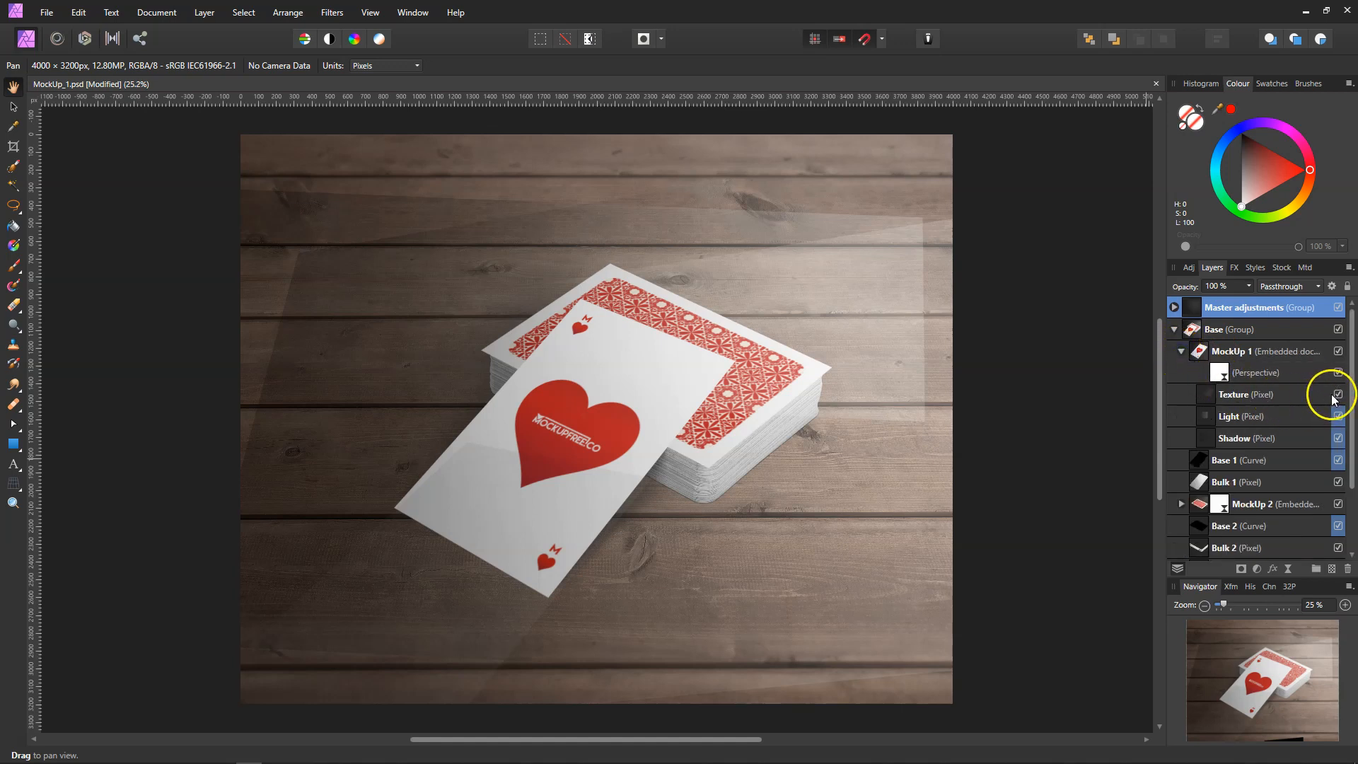
click(1338, 394)
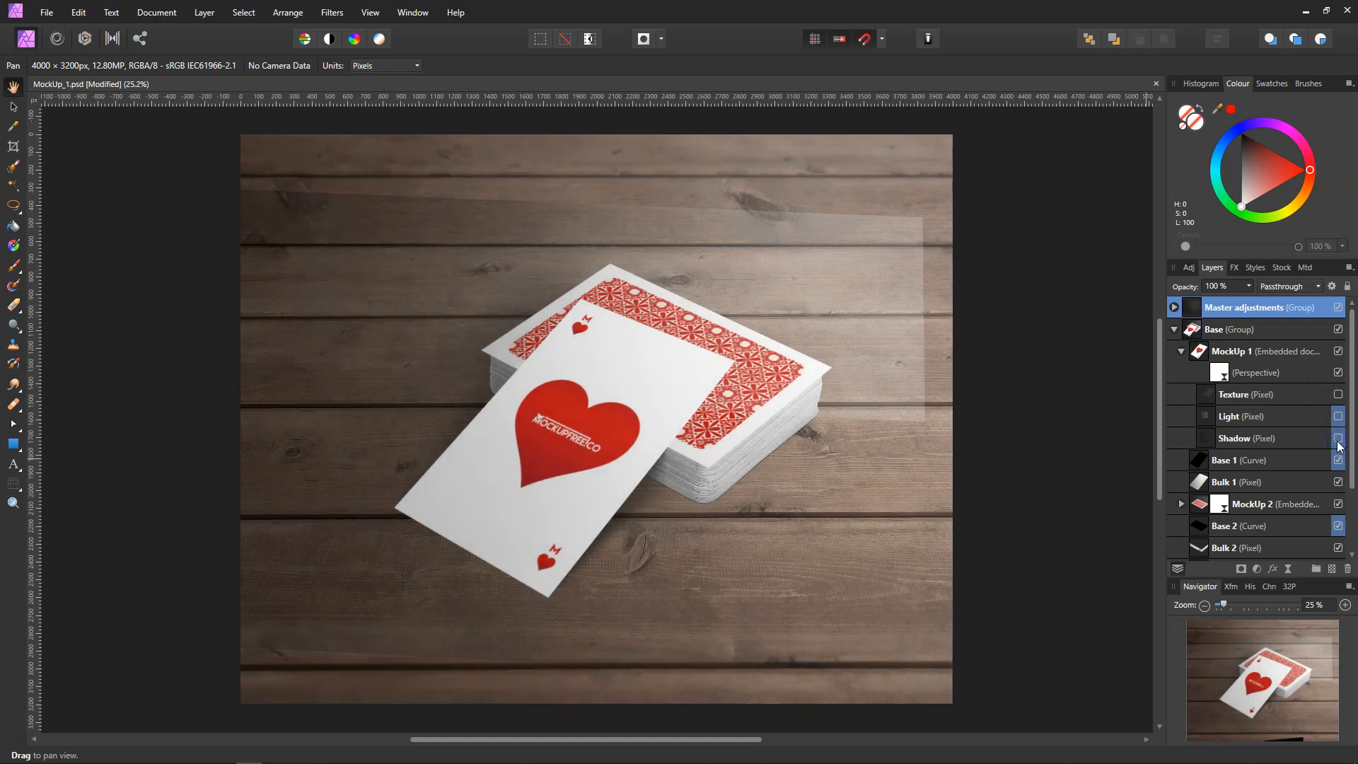
click(1338, 438)
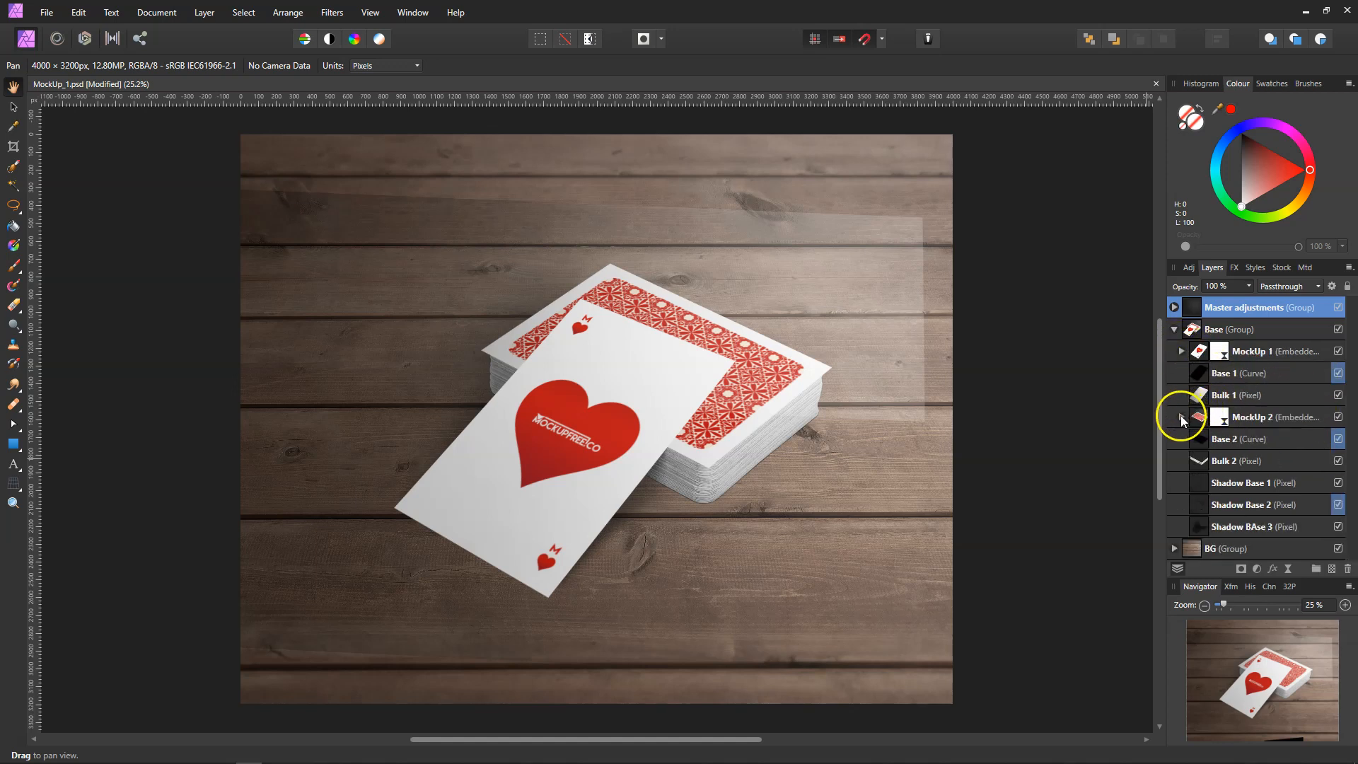
click(1182, 416)
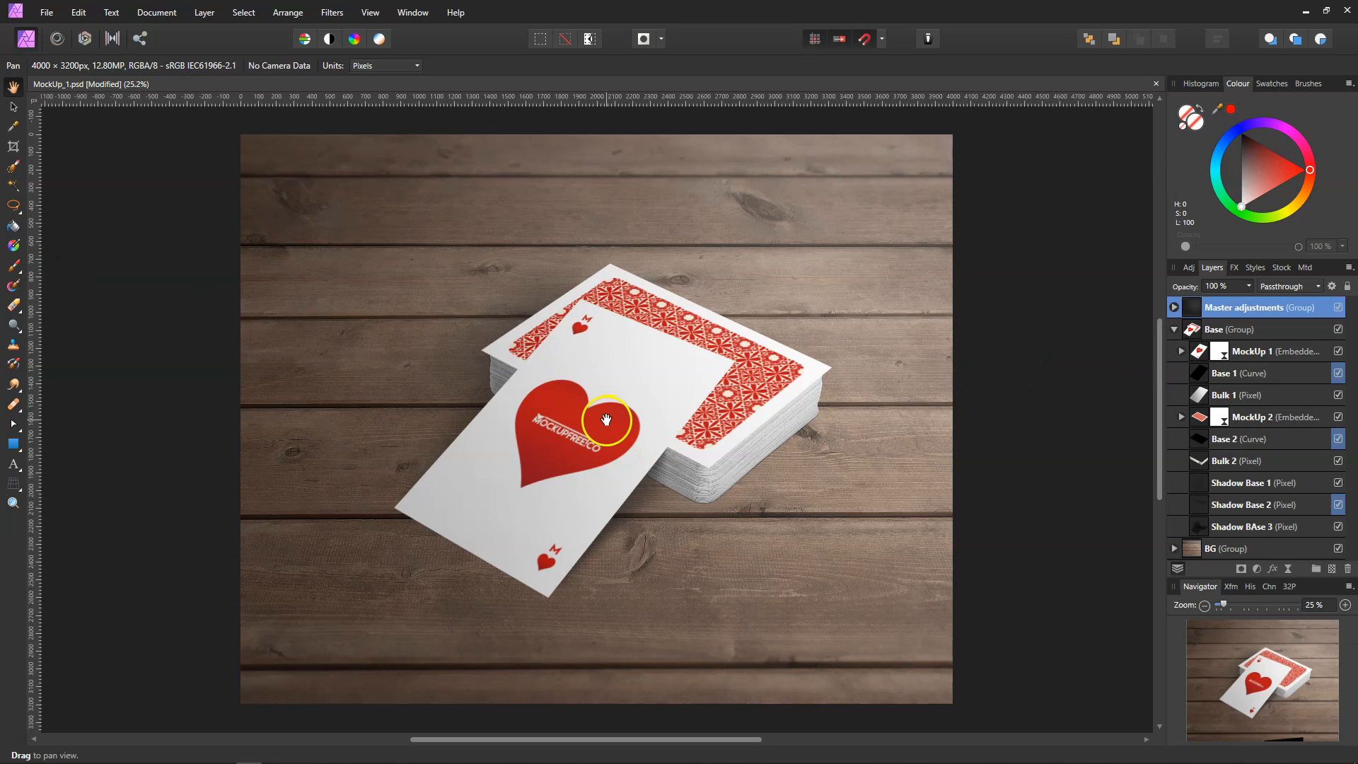
mouse_move(1079, 430)
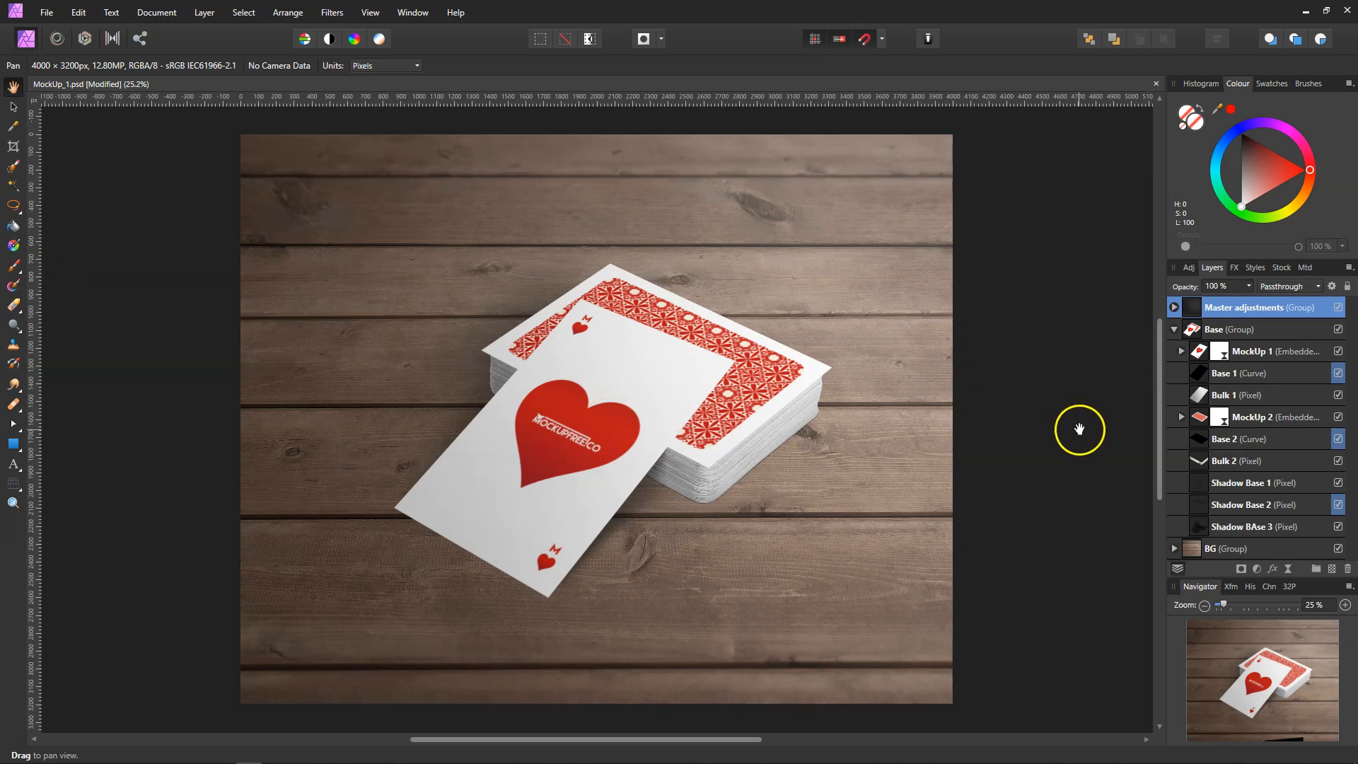
mouse_move(1079, 430)
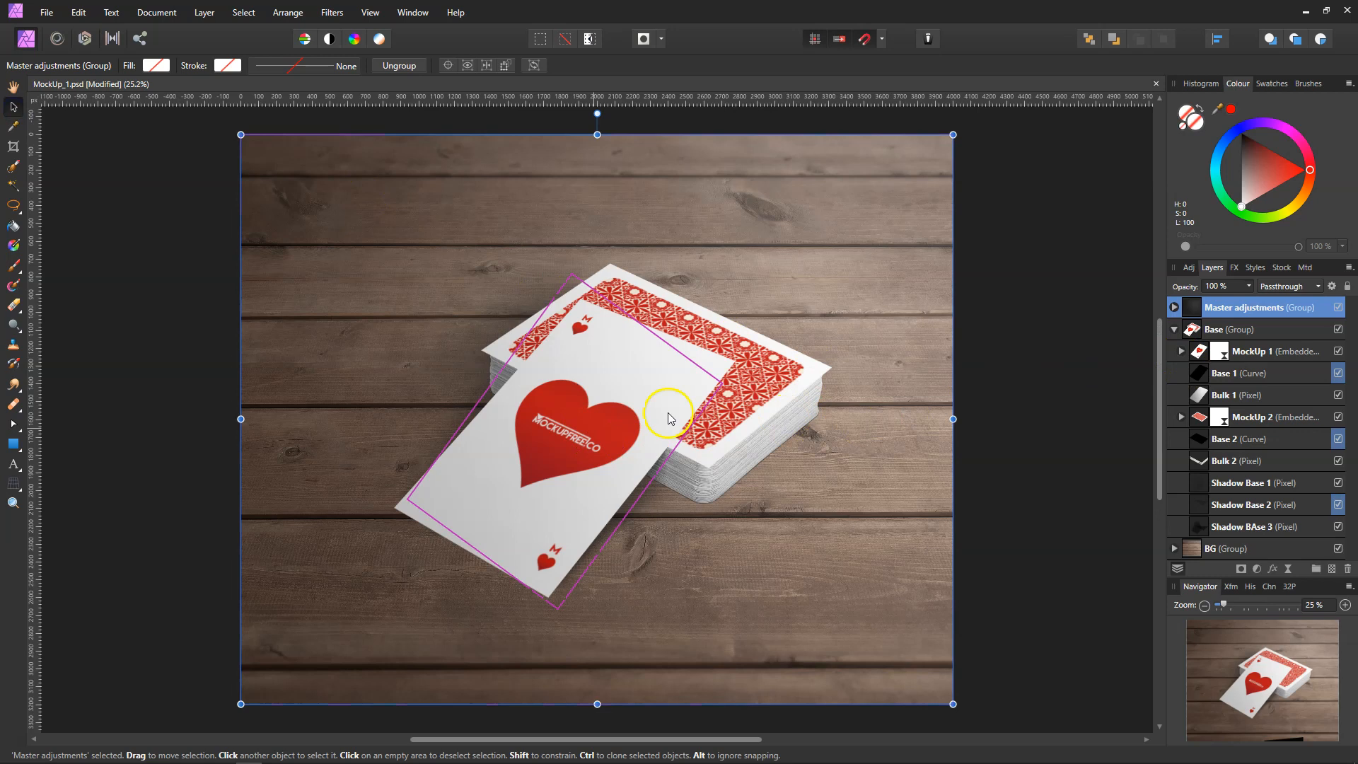
- Edit MockUp 1's embedded document and select its heart artwork layer for deletion
click(1272, 351)
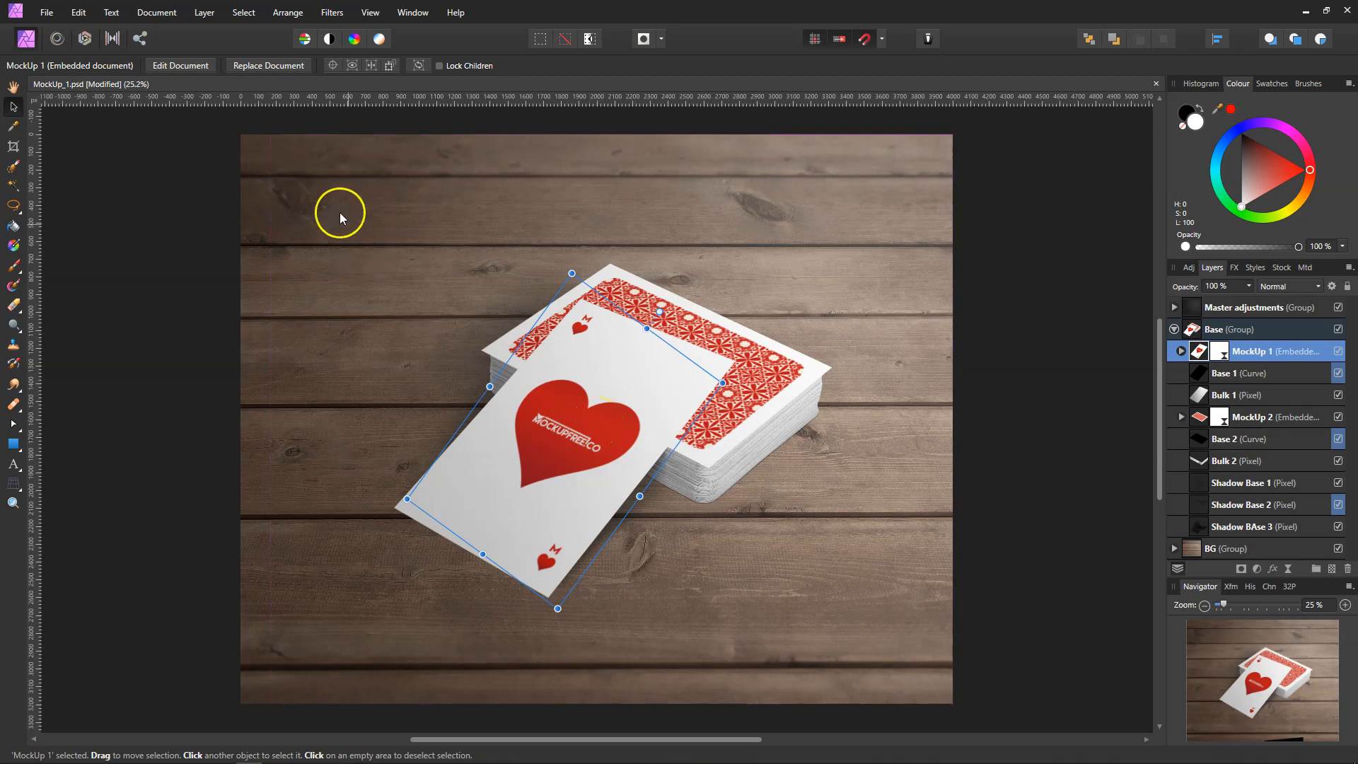
mouse_move(212, 80)
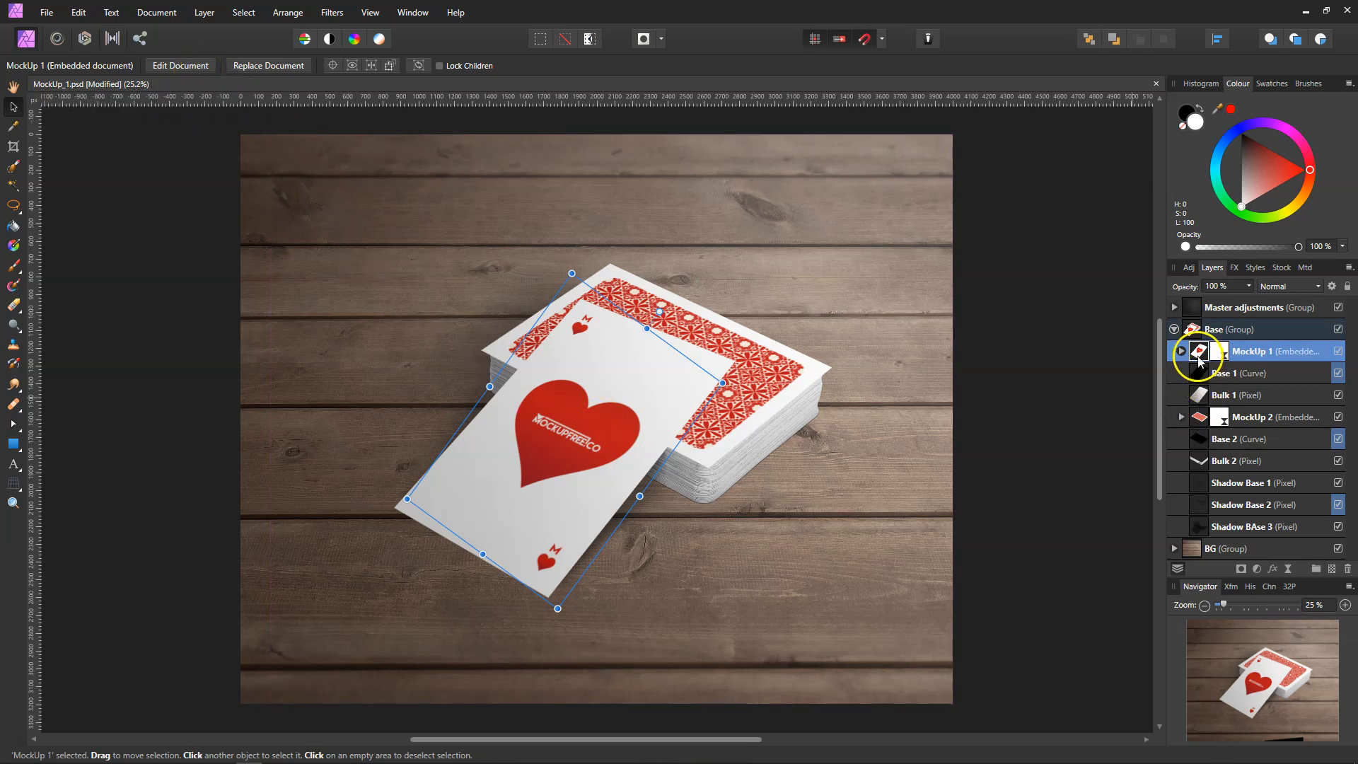
double_click(1198, 351)
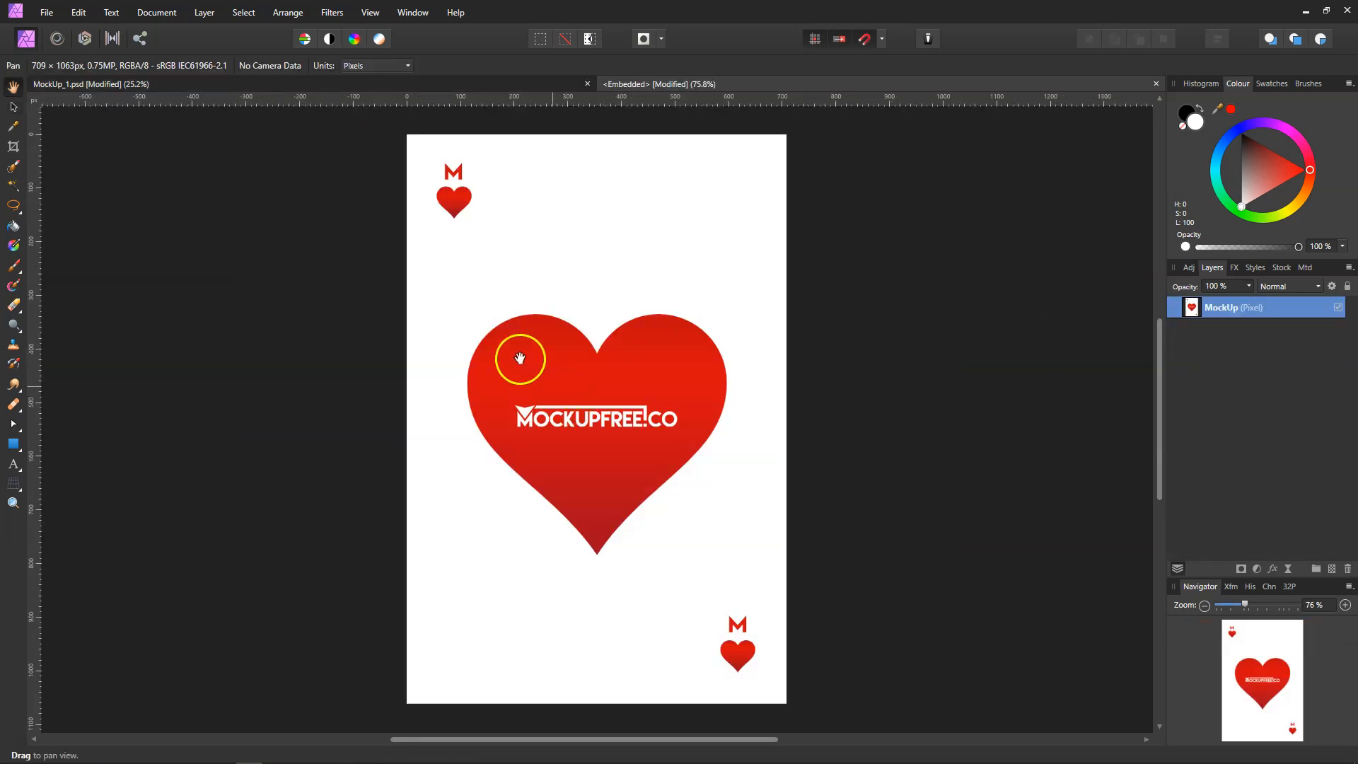
click(11, 108)
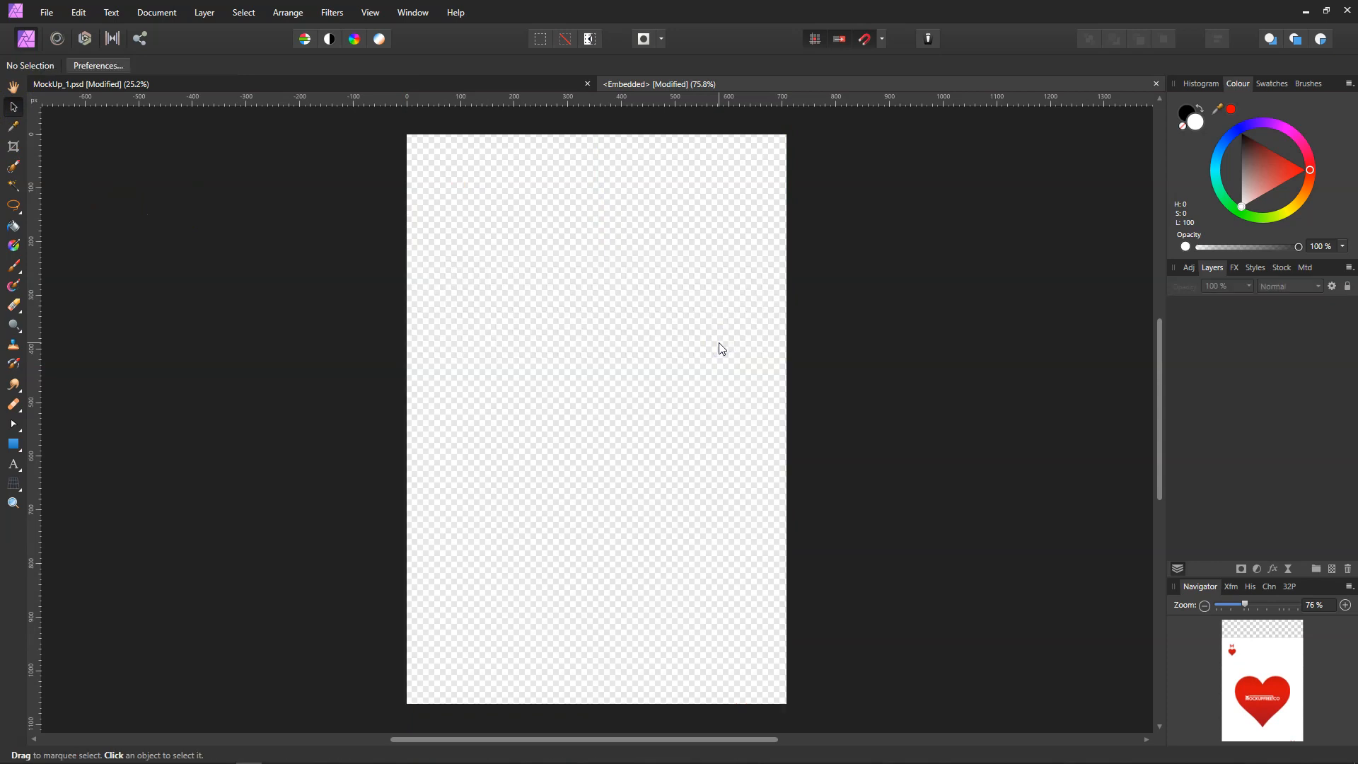
click(44, 13)
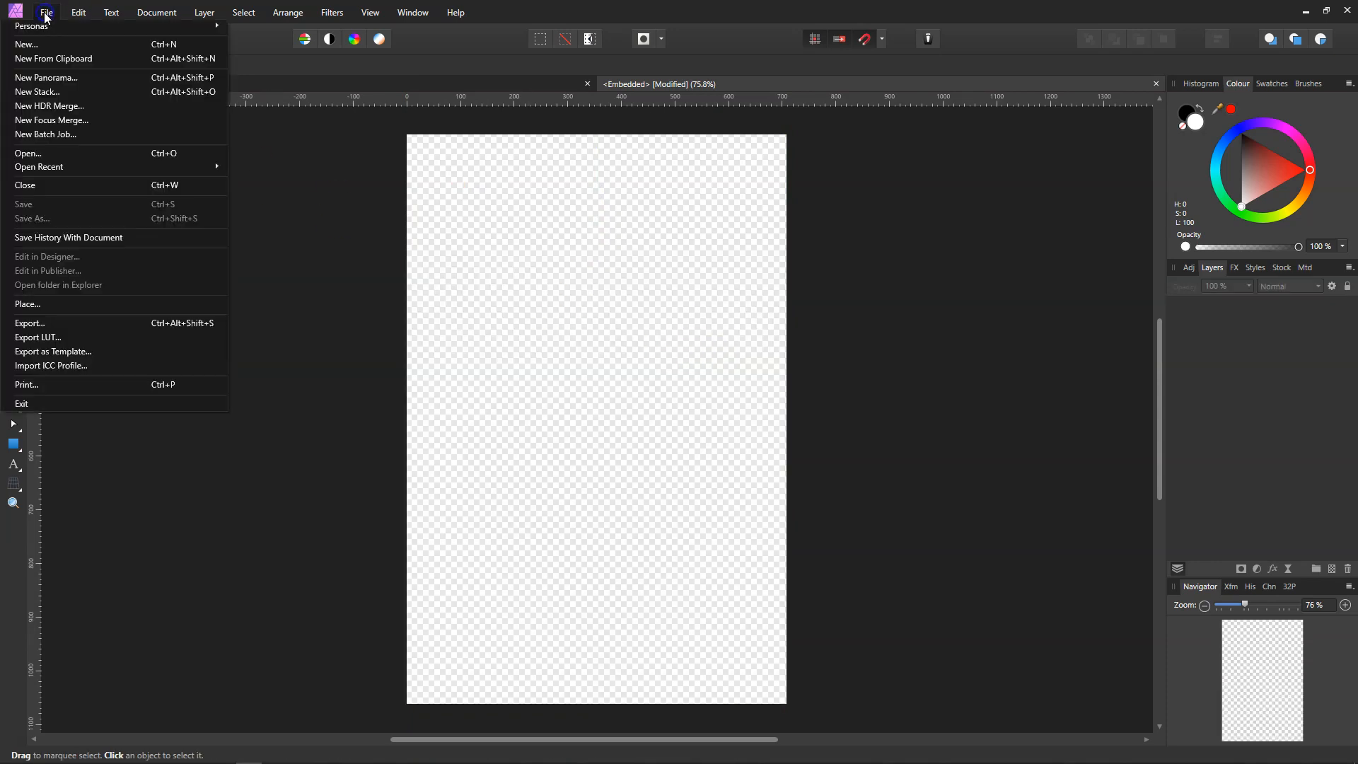
- Place parrot-4876738_640 on the card and stretch it to the bottom edge
click(29, 153)
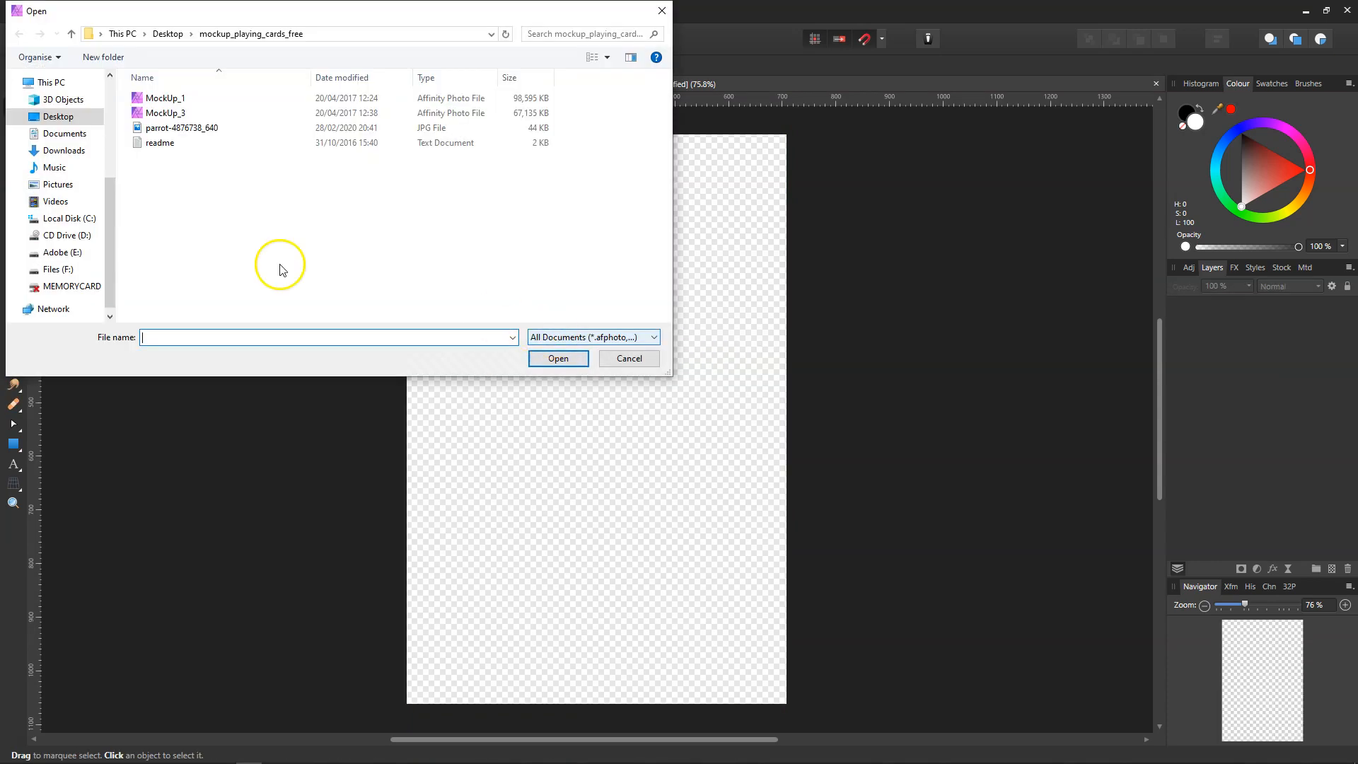
click(559, 358)
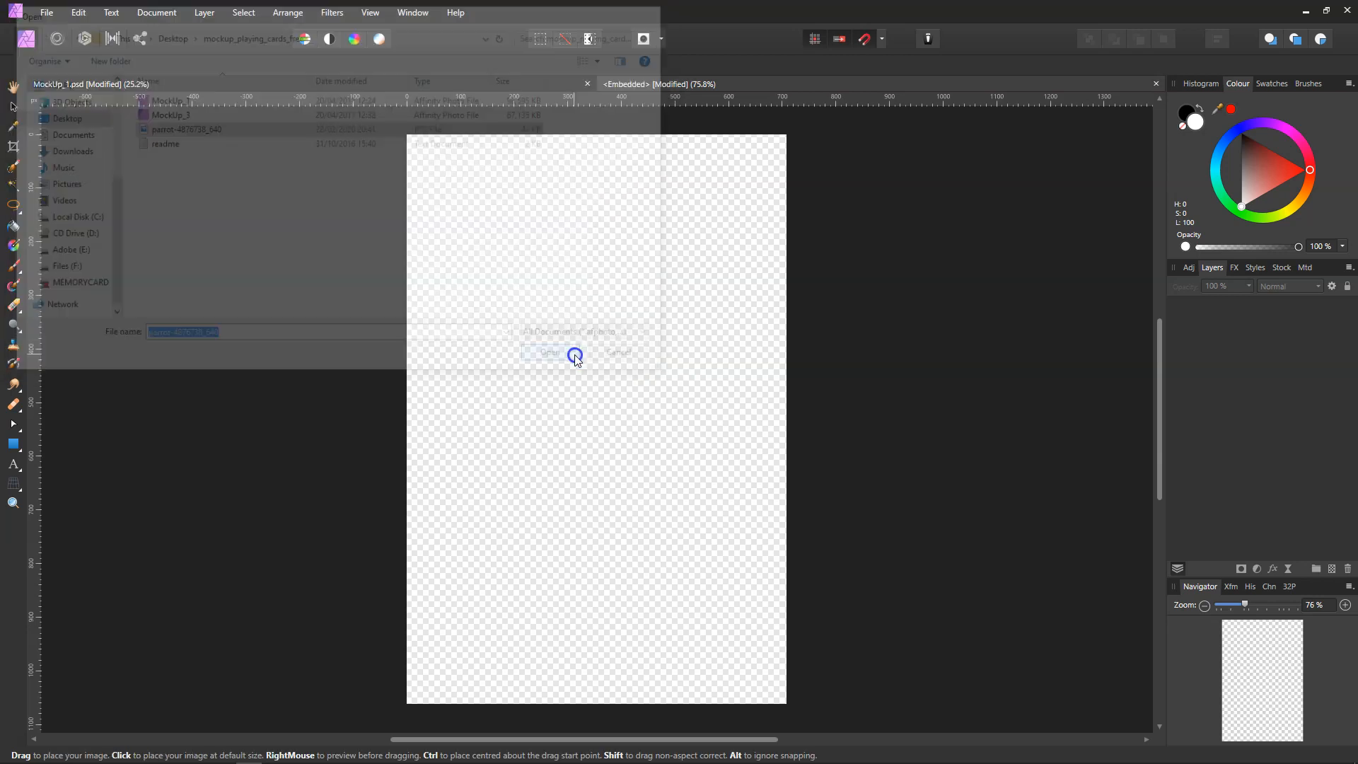
click(548, 352)
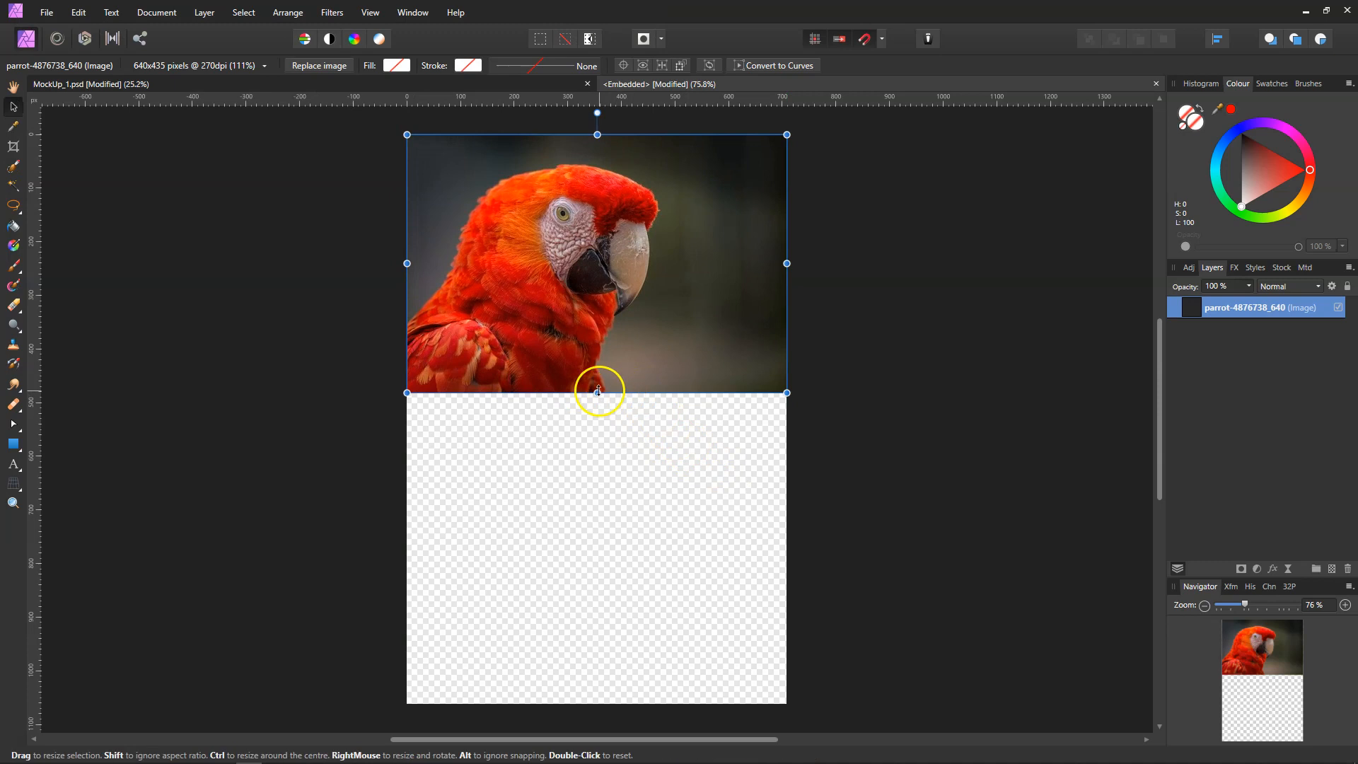
drag(598, 392, 637, 700)
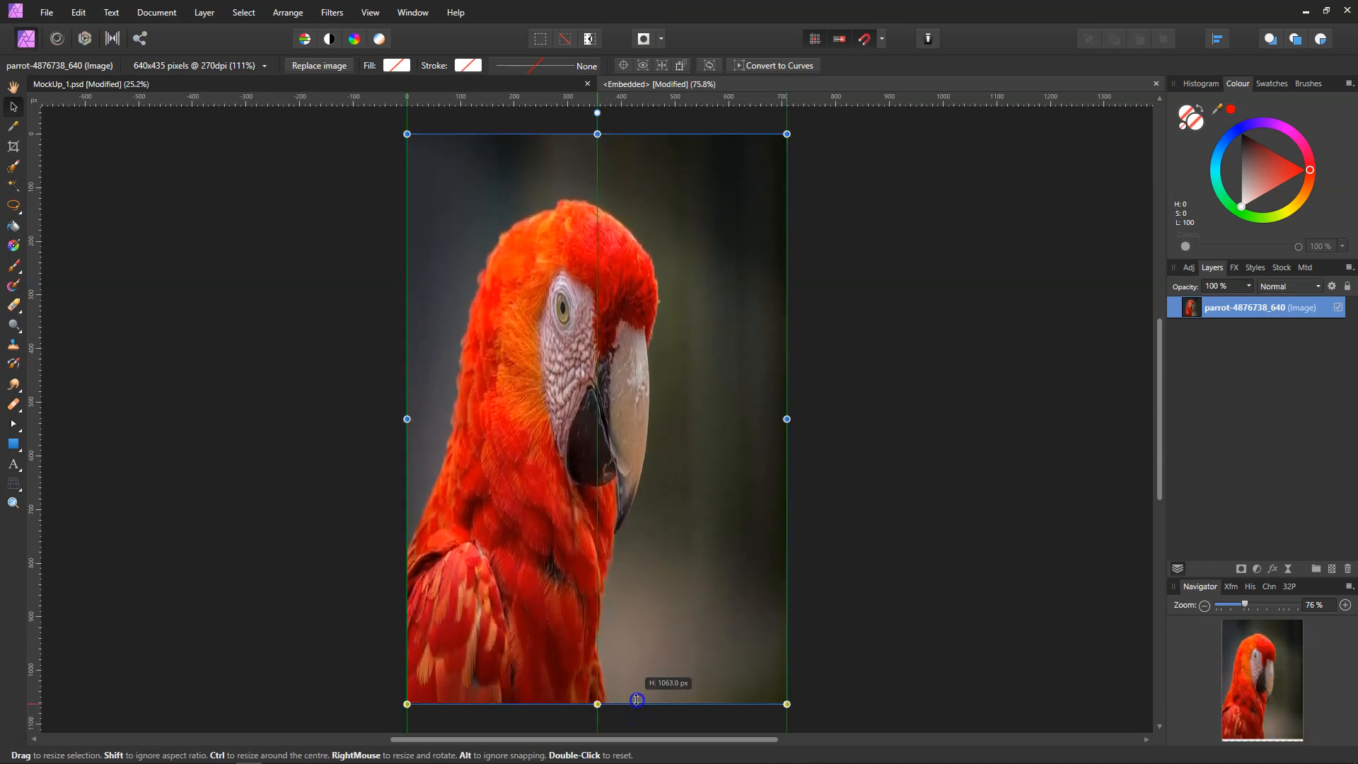